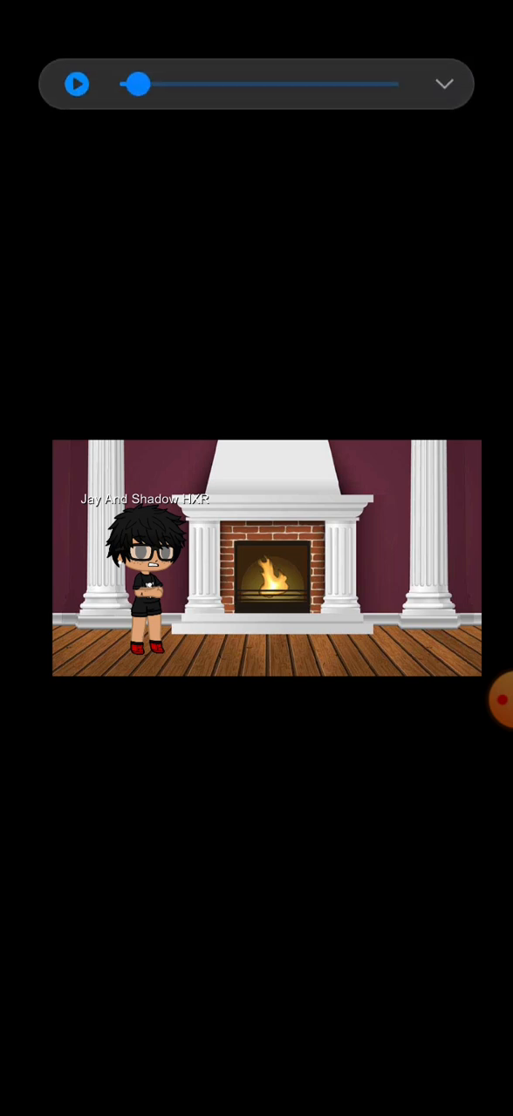
Expand the floating screen-recorder bubble to show its pause, stop, draw and tools buttons
left_click_drag(136, 84, 157, 84)
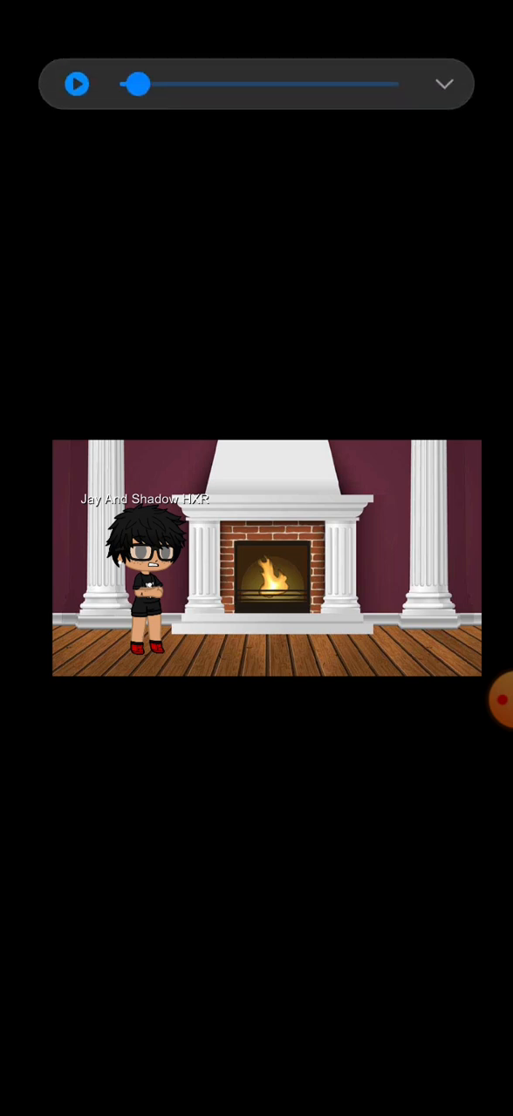
left_click_drag(138, 84, 178, 84)
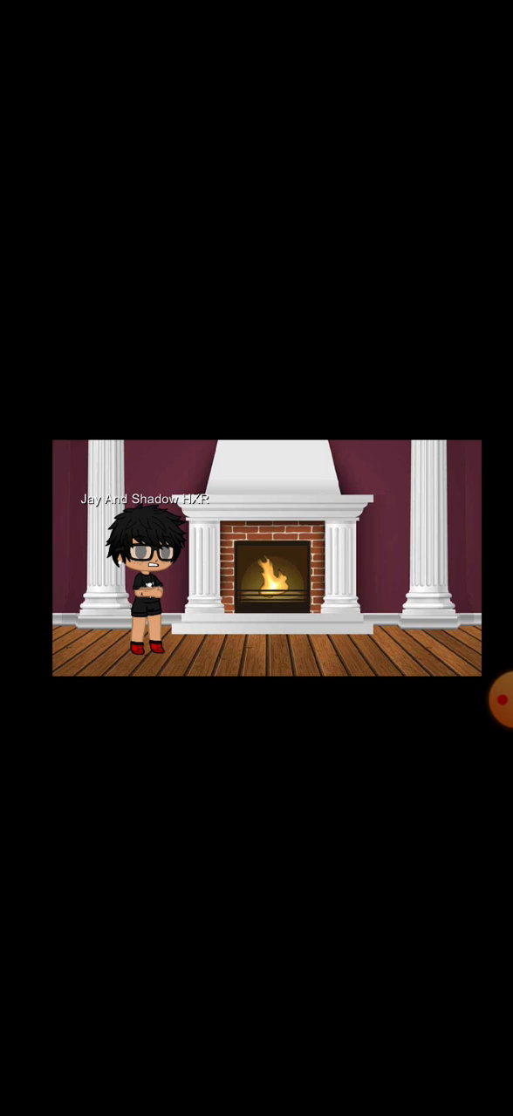
left_click(500, 696)
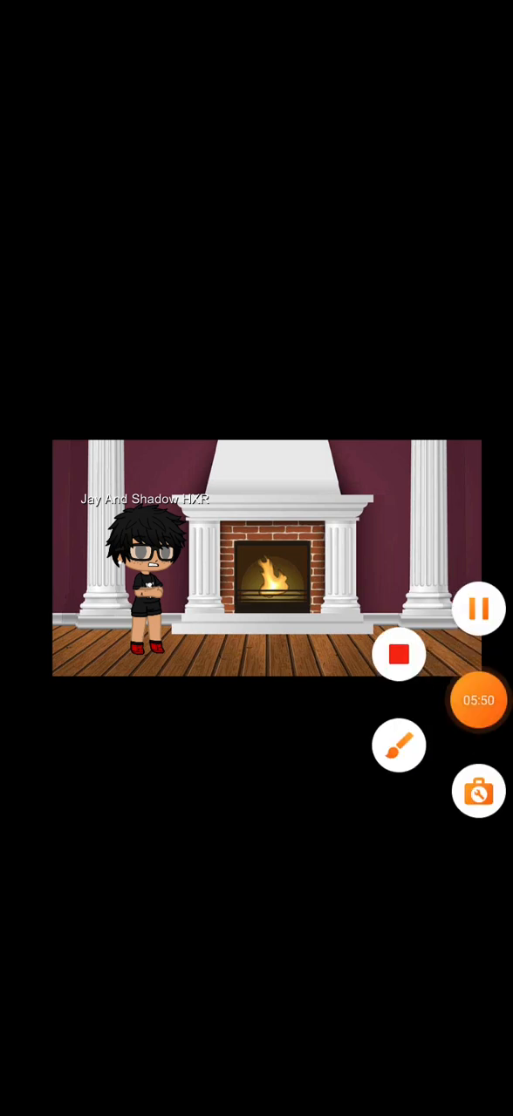